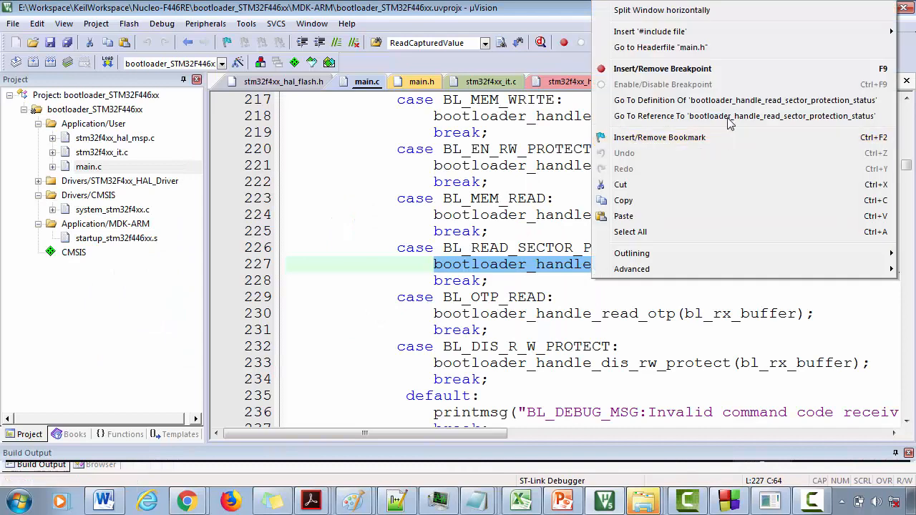
Go to the definition of bootloader_handle_read_sector_protection_status in main.c and read its body.
click(745, 100)
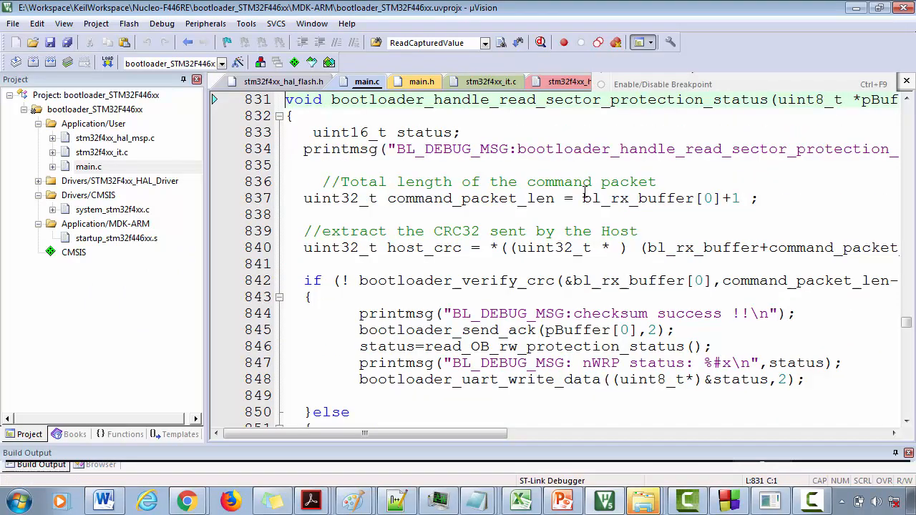
scroll(down, 3)
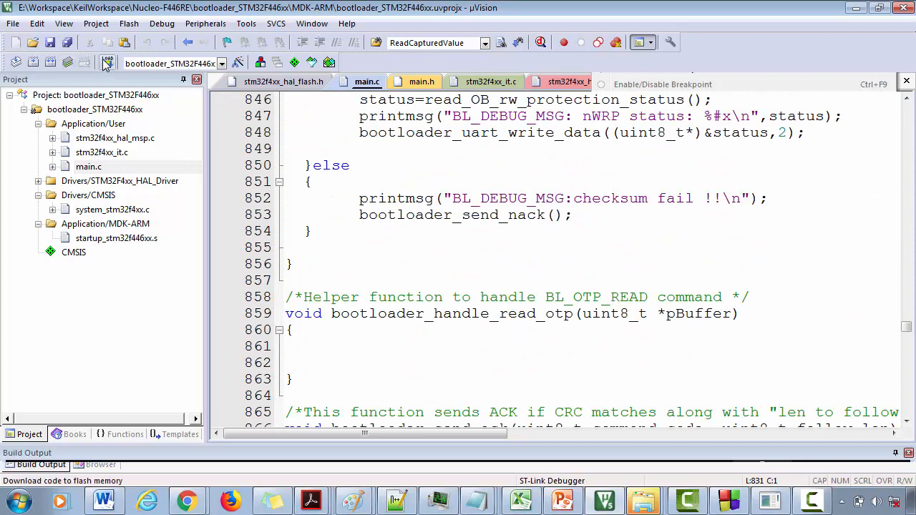
click(490, 215)
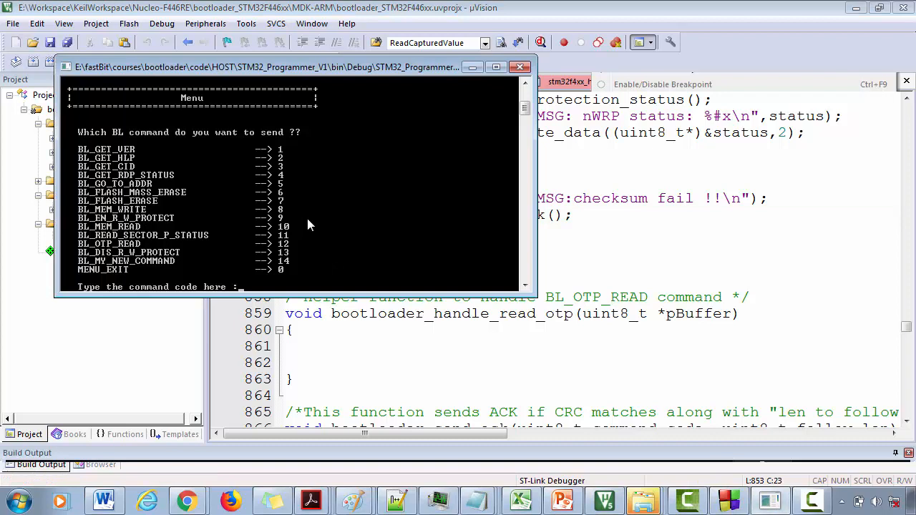
mouse_move(361, 216)
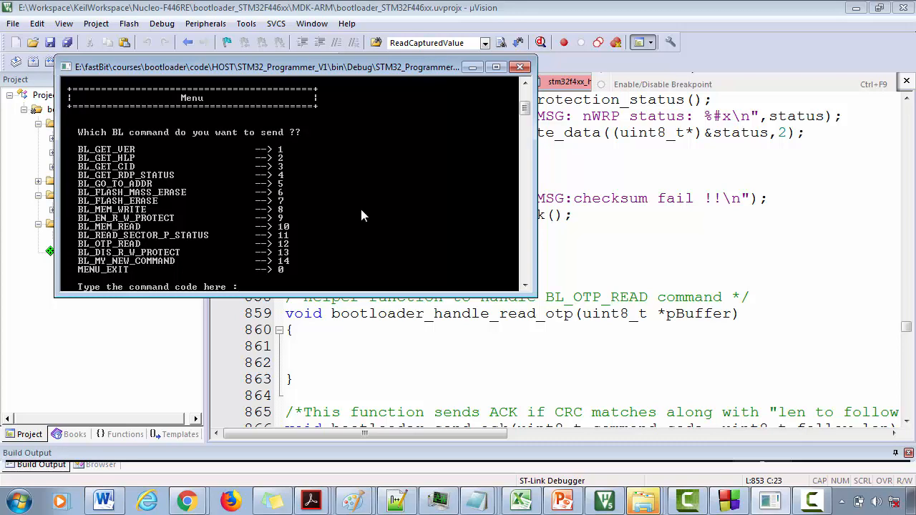
Enter a command code at the STM32_Programmer_V1 bootloader menu prompt.
text(1)
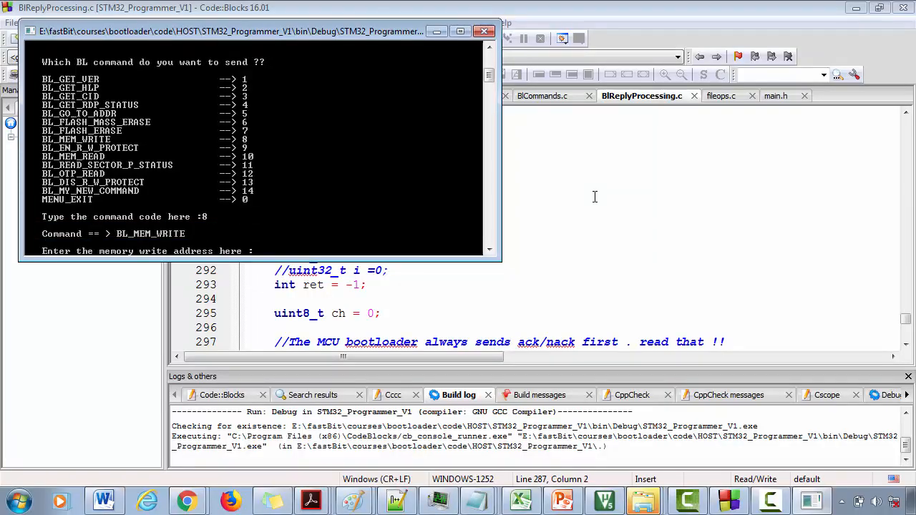
Give BL_MEM_WRITE the address 0x0800800, then enter the next command code at the menu.
text(0x0800800)
text(3)
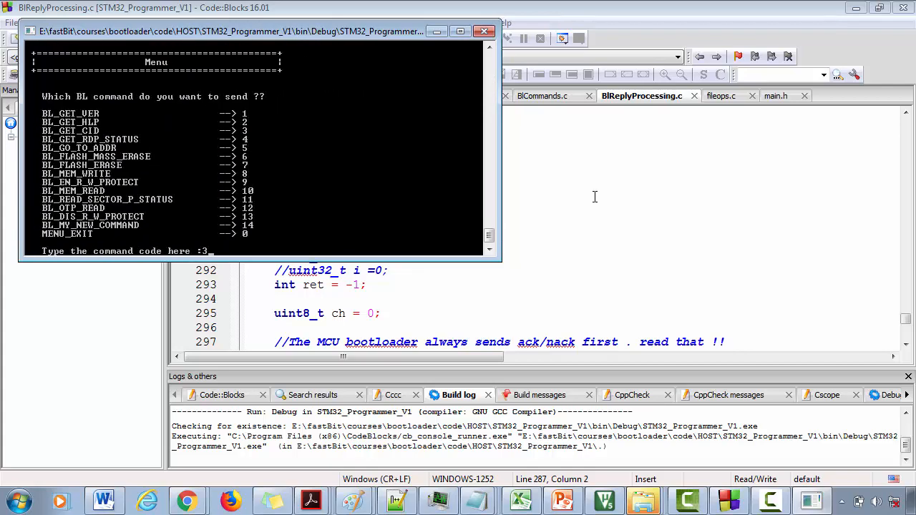
text(1)
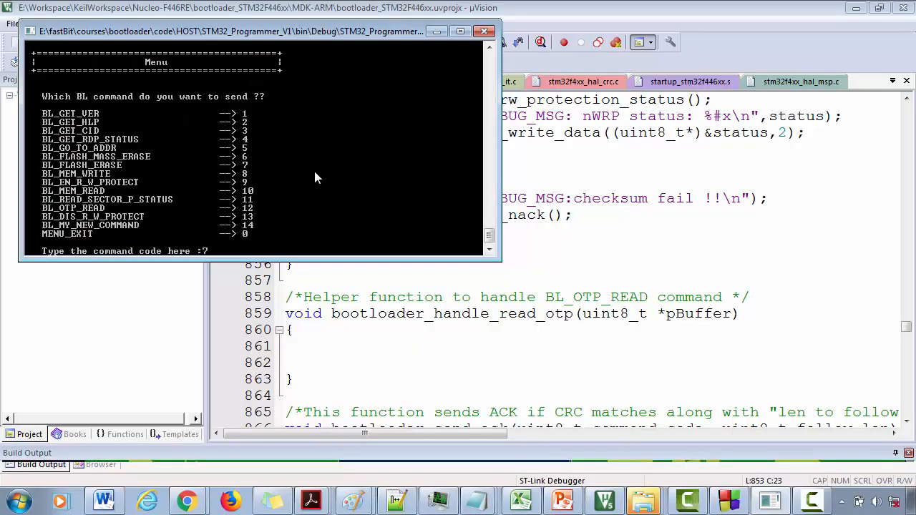
Submit command 7 (BL_FLASH_ERASE) and enter the sector value for the erase request.
key(Return)
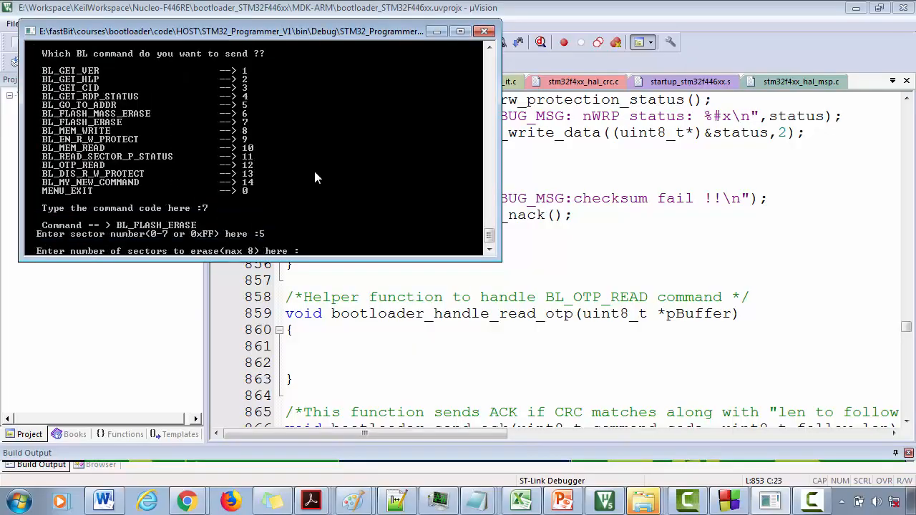
text(2)
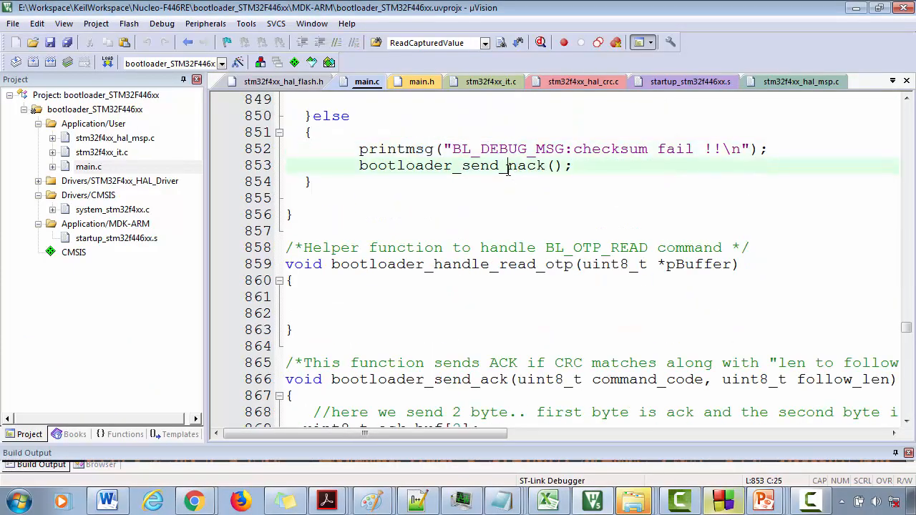
Find the read_OB_rw_protection_status call in main.c and go to its definition.
scroll(down, 3)
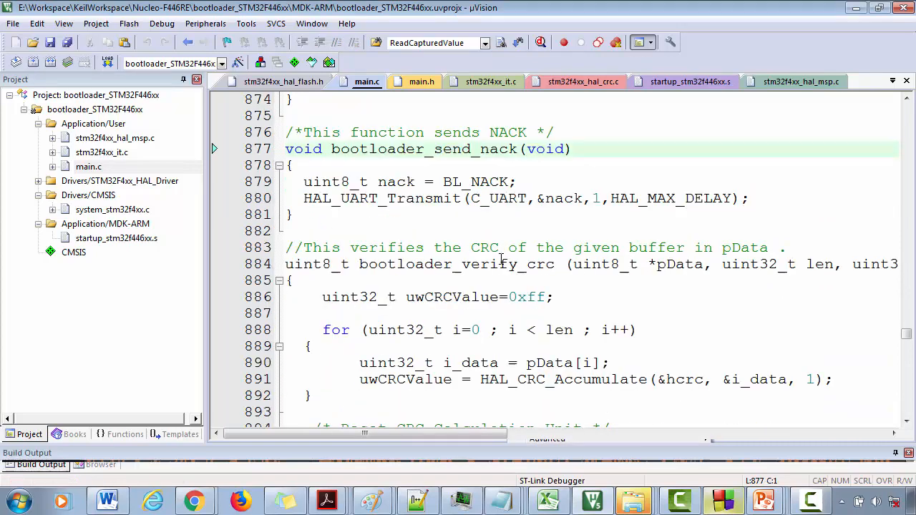
scroll(down, 3)
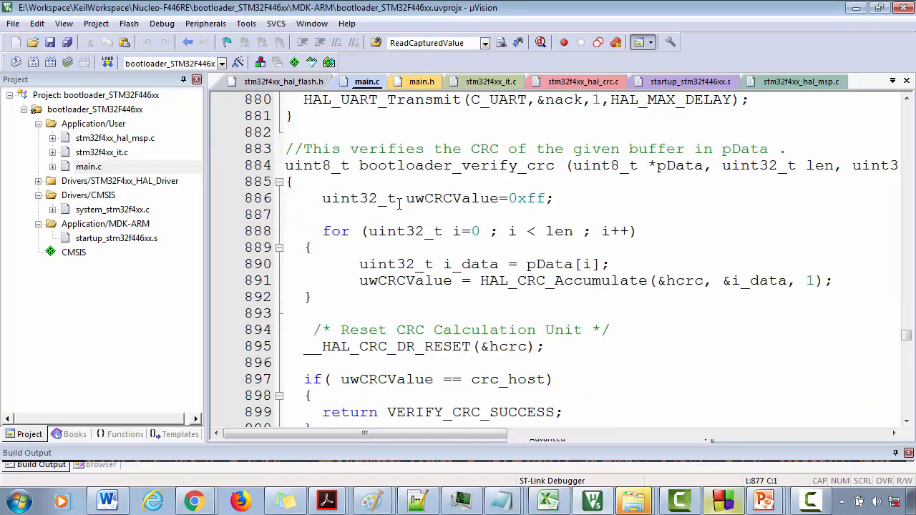
scroll(down, 3)
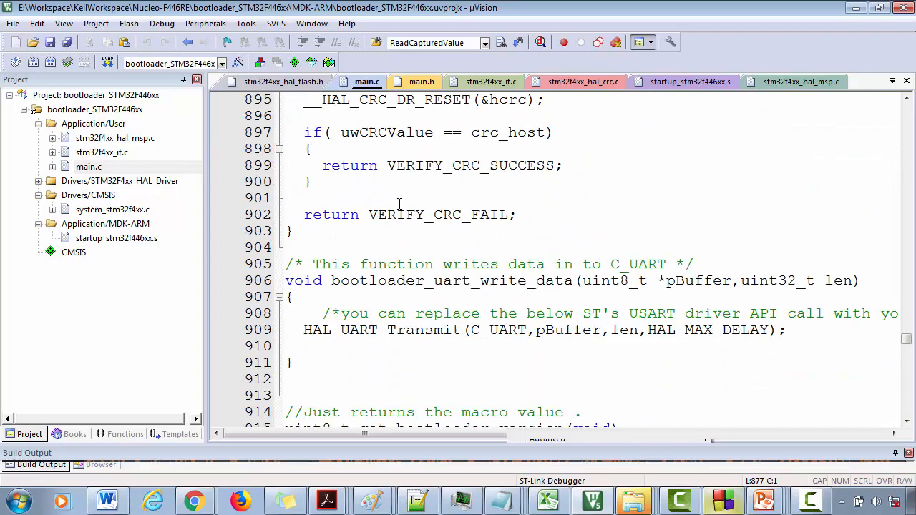
scroll(up, 3)
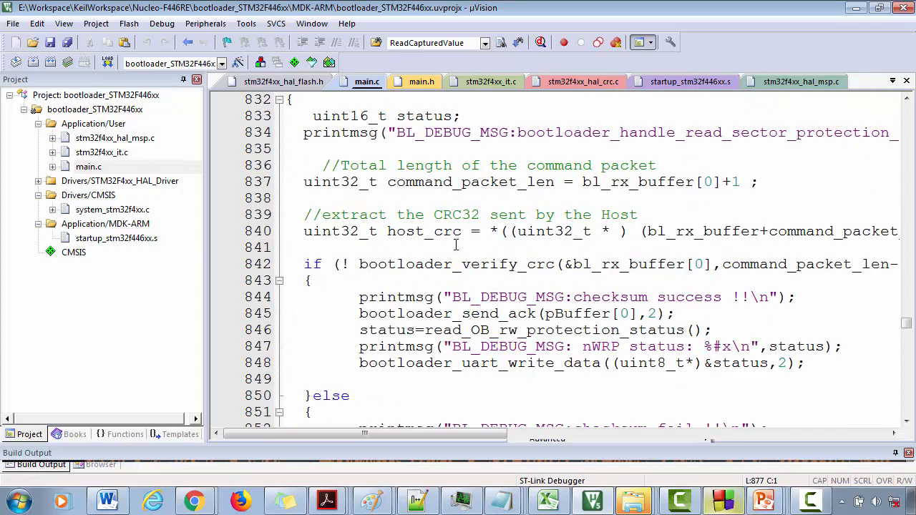
scroll(up, 3)
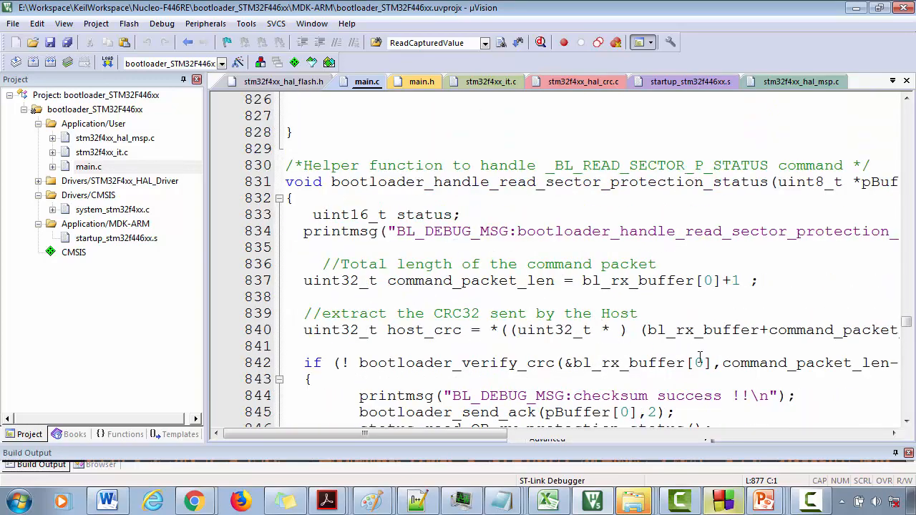
scroll(down, 3)
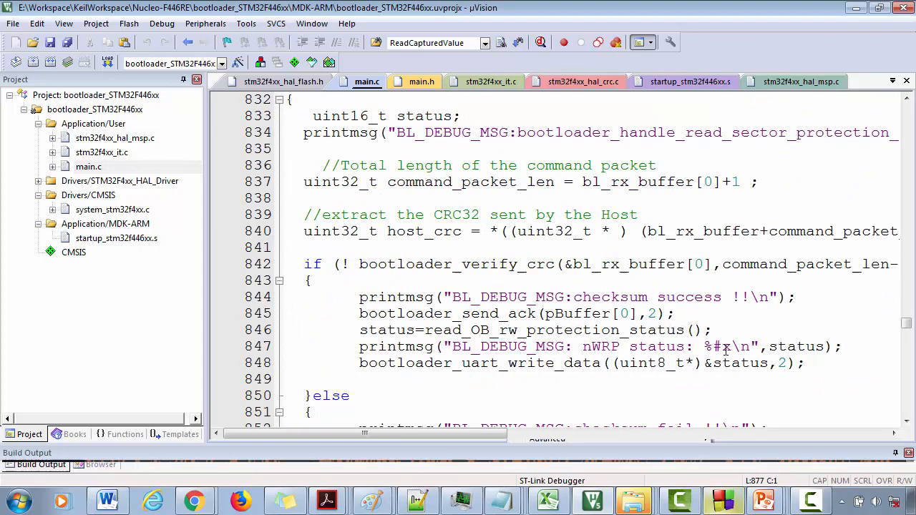
right_click(551, 330)
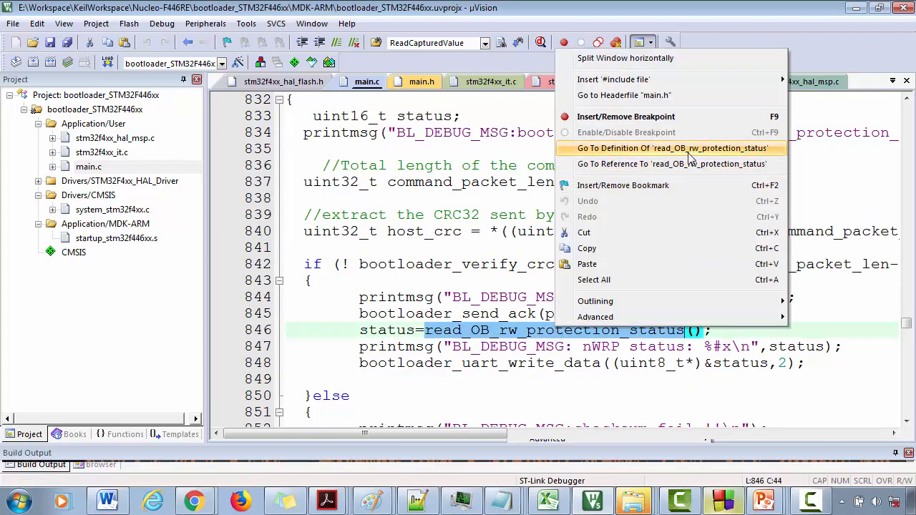
click(670, 148)
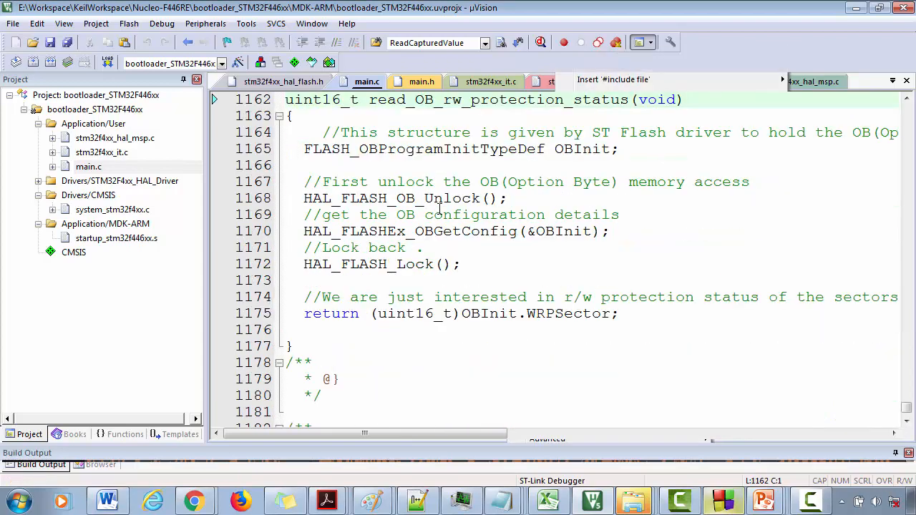